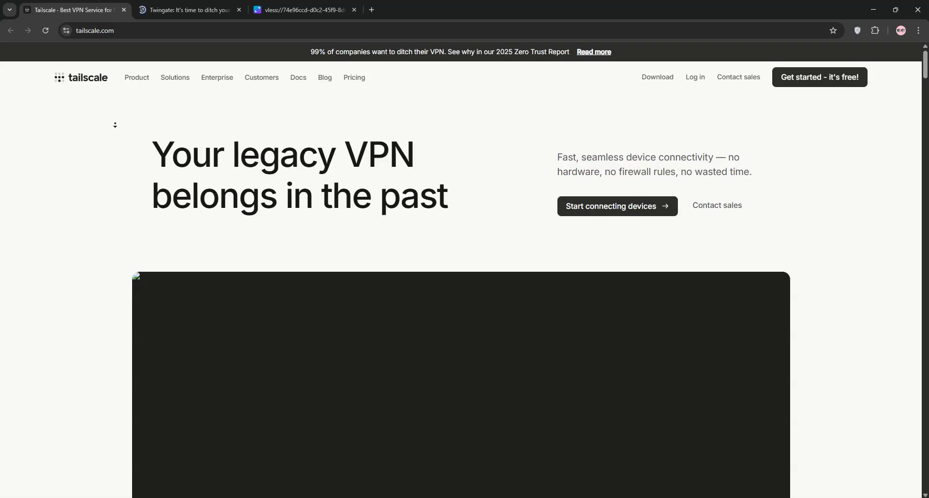
Browse the tailscale.com homepage down to its footer, then switch to the Twingate site
scroll("down", 3)
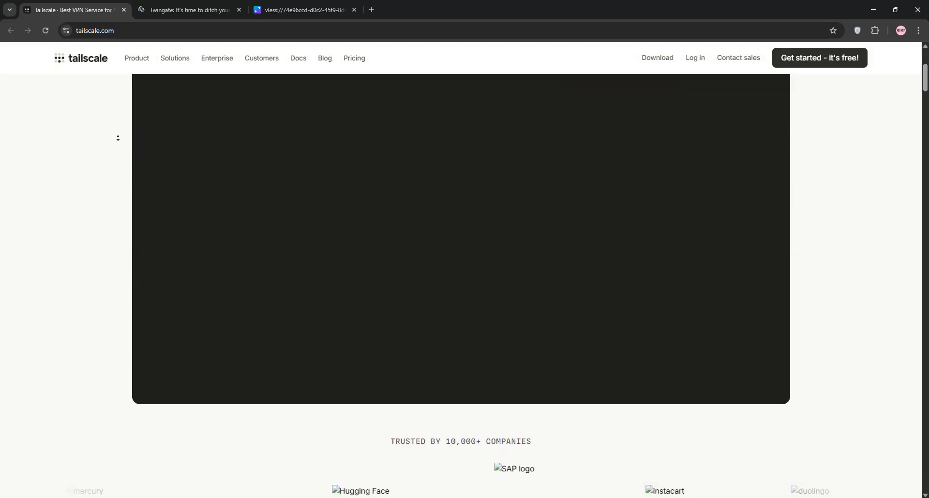
scroll("down", 3)
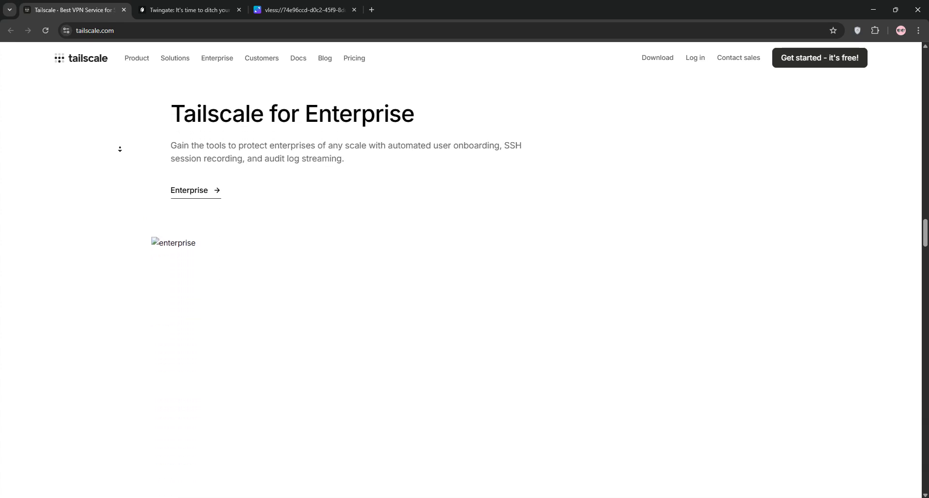
scroll("down", 3)
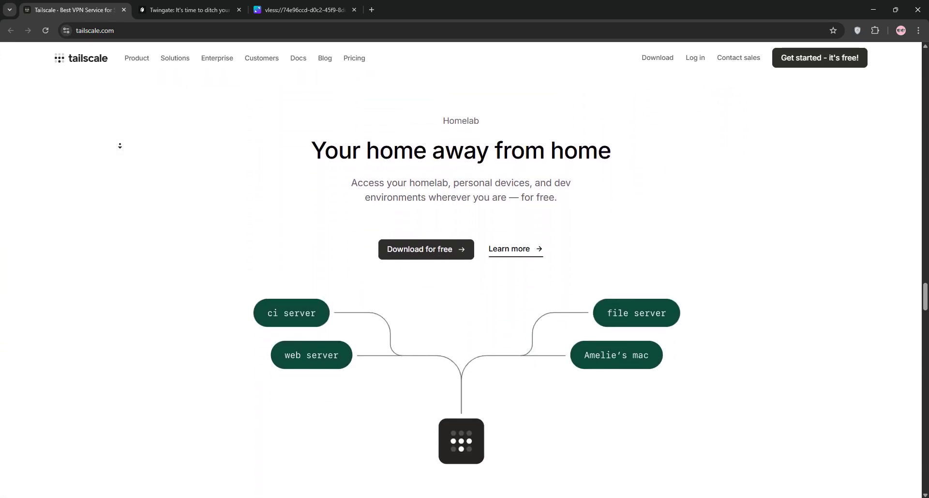
scroll("down", 3)
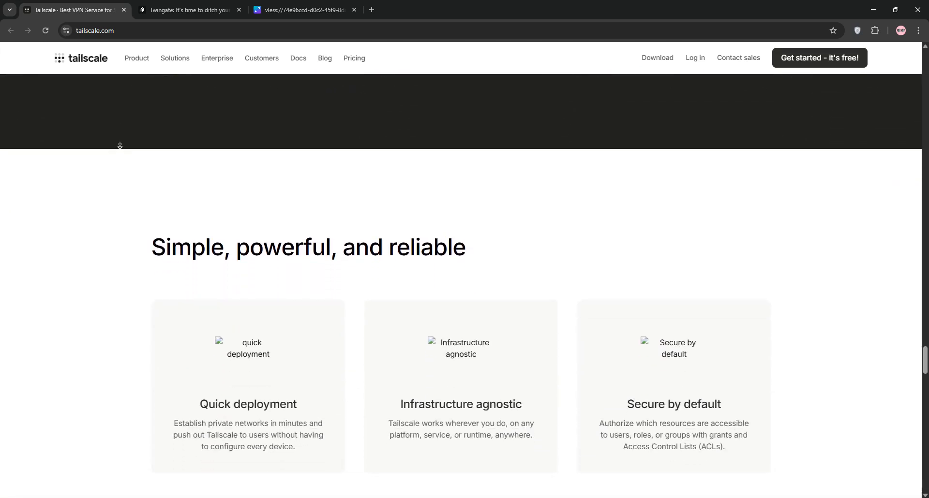
scroll("down", 3)
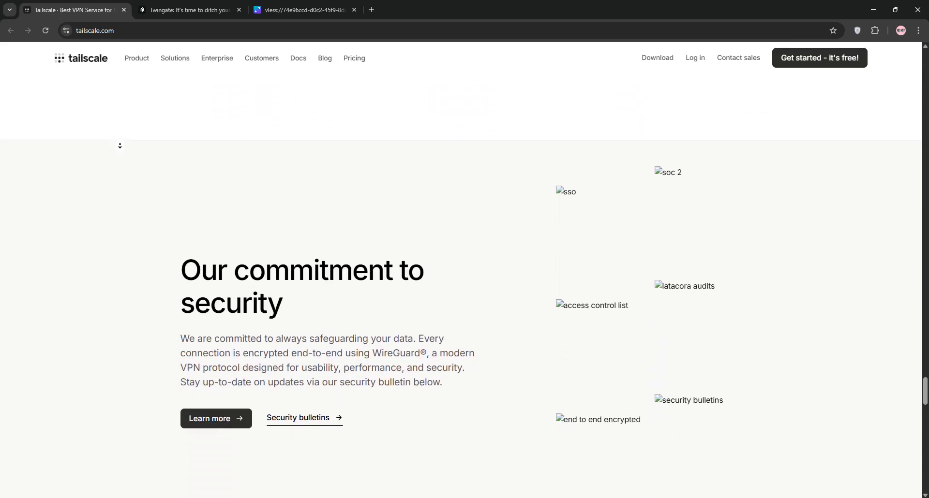
scroll("down", 3)
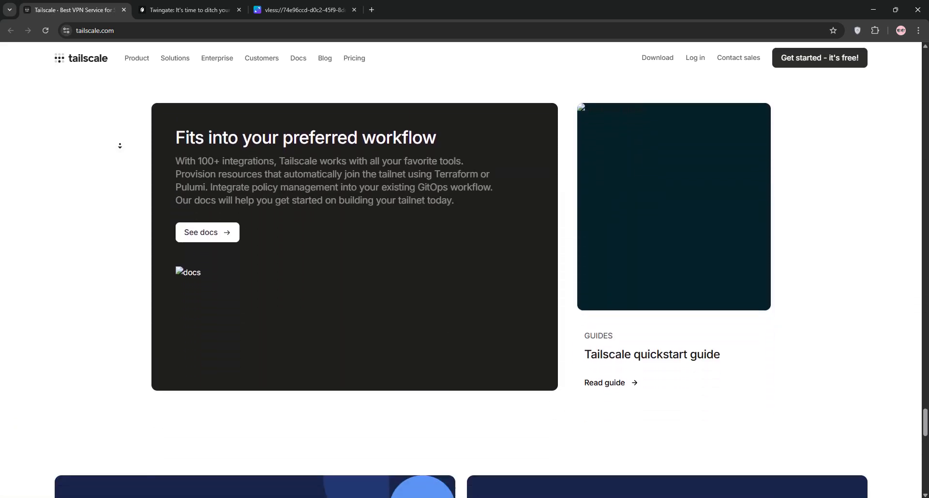
scroll("down", 3)
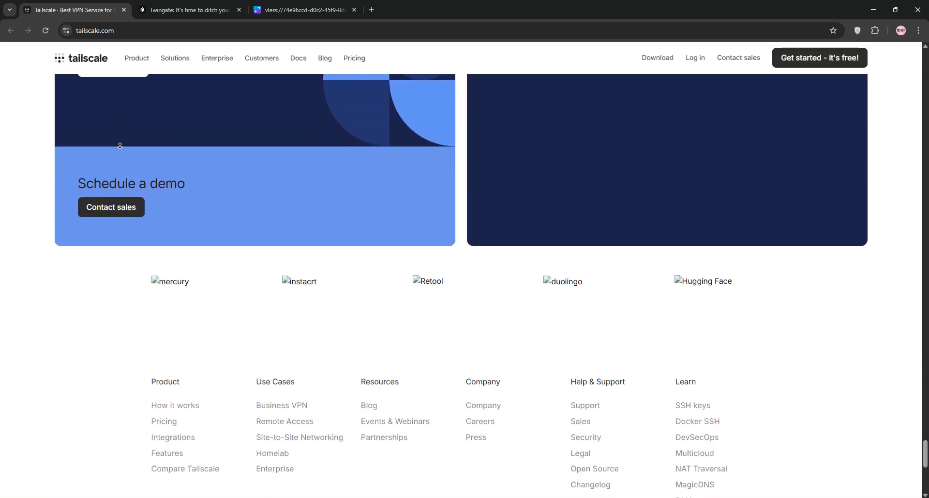
scroll("down", 3)
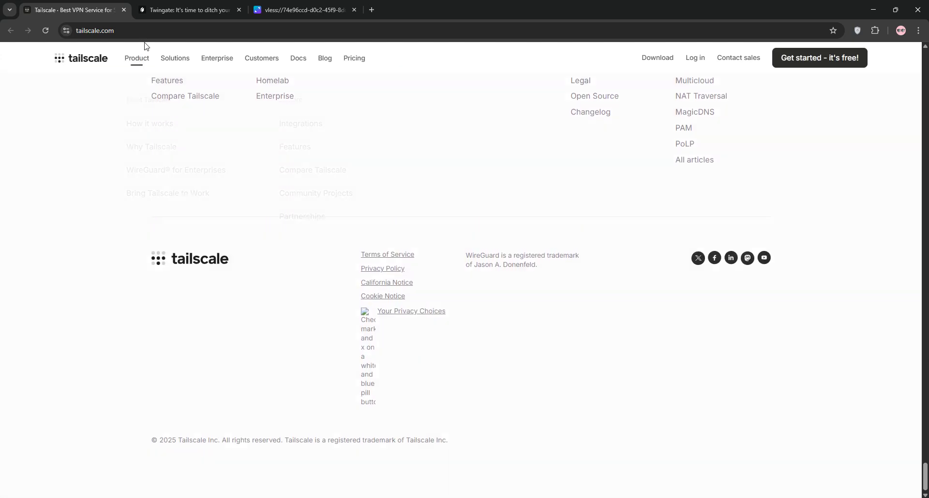
left_click(194, 9)
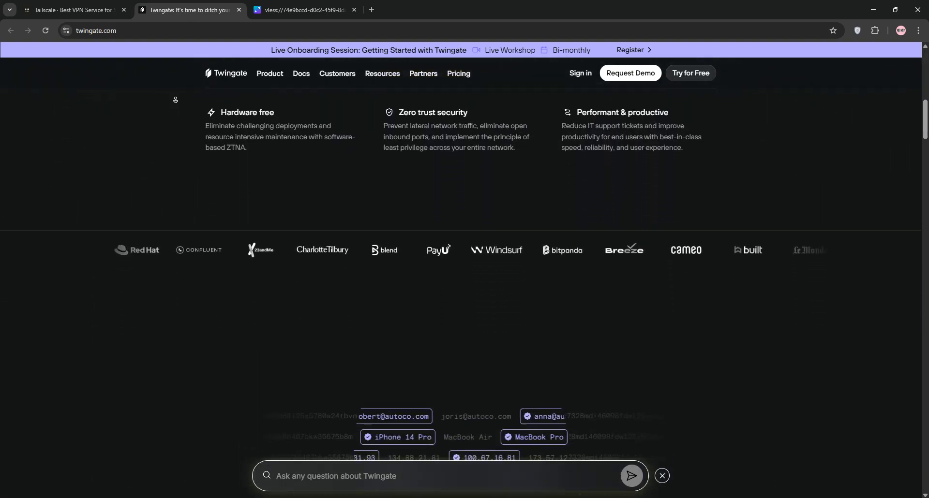
Browse the twingate.com homepage to its footer, then open the Canva Tailscale-versus-Twingate table
scroll("down", 3)
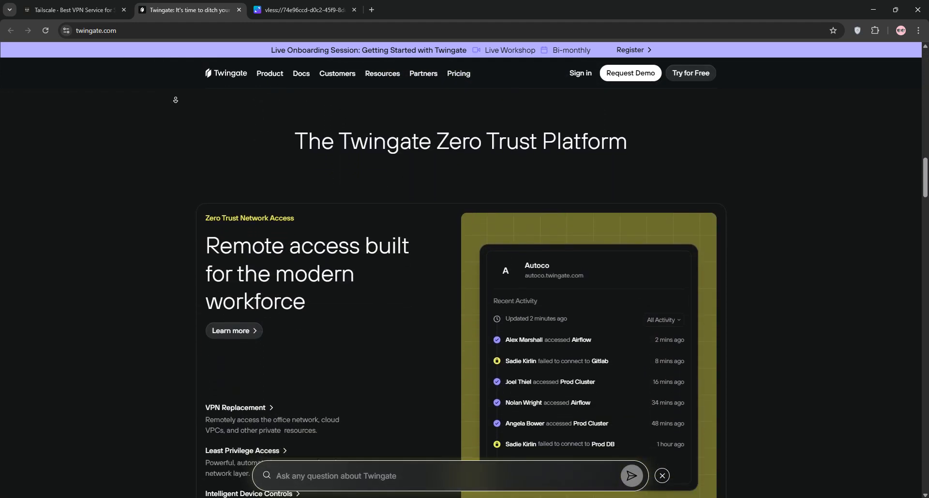
scroll("down", 3)
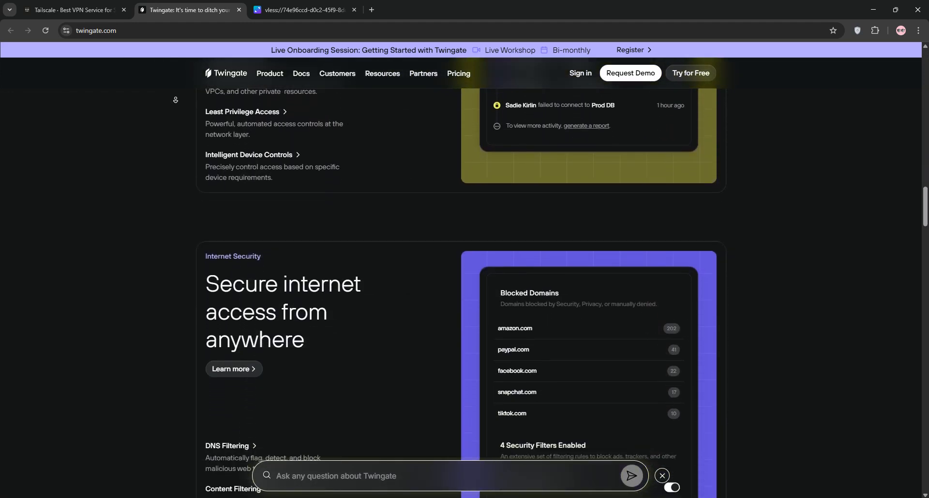
scroll("down", 3)
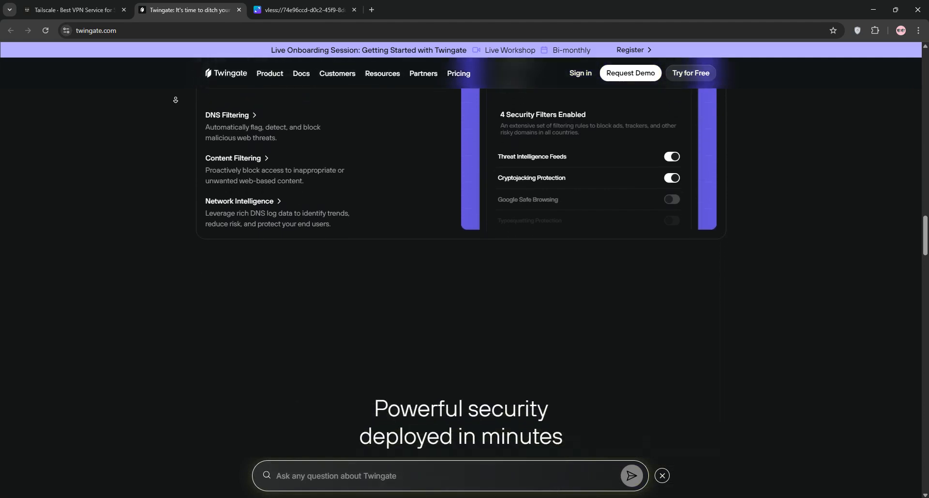
scroll("down", 3)
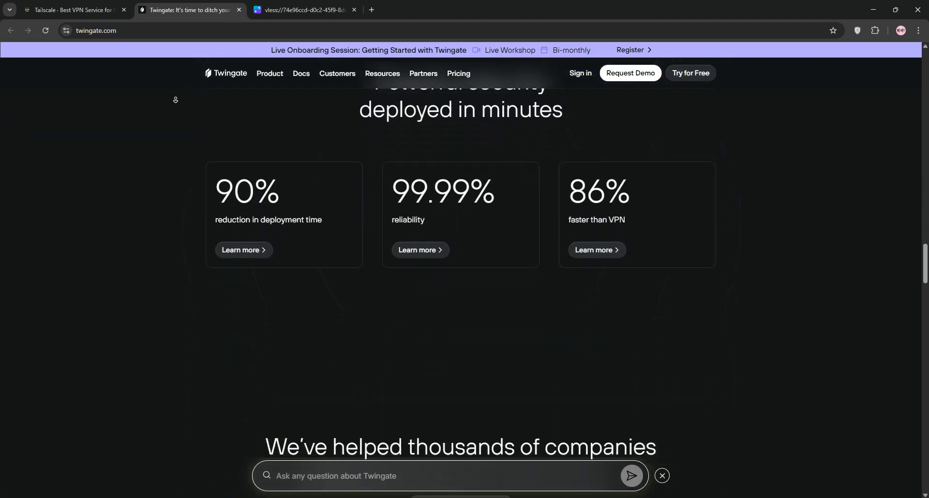
scroll("down", 3)
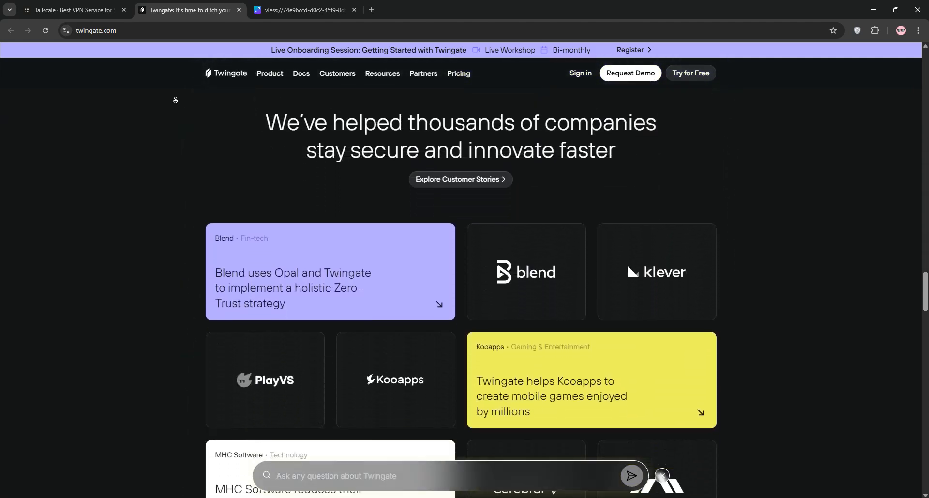
scroll("down", 3)
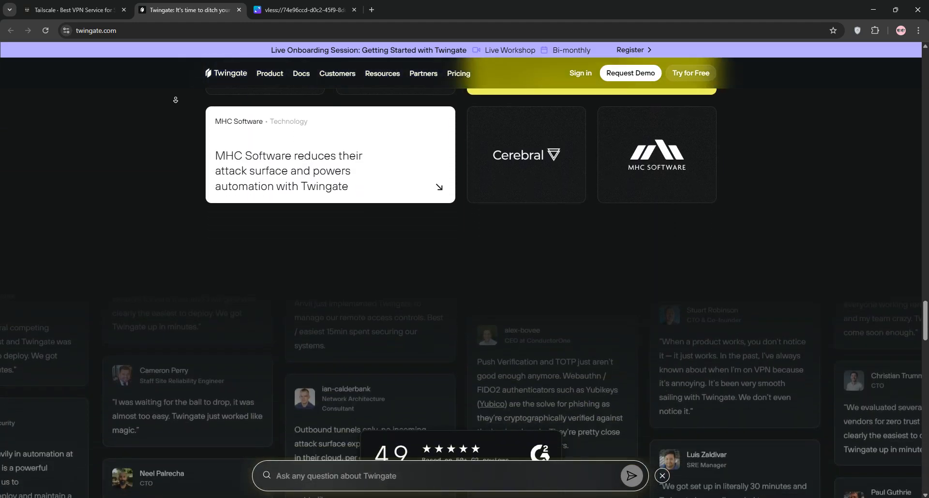
scroll("down", 3)
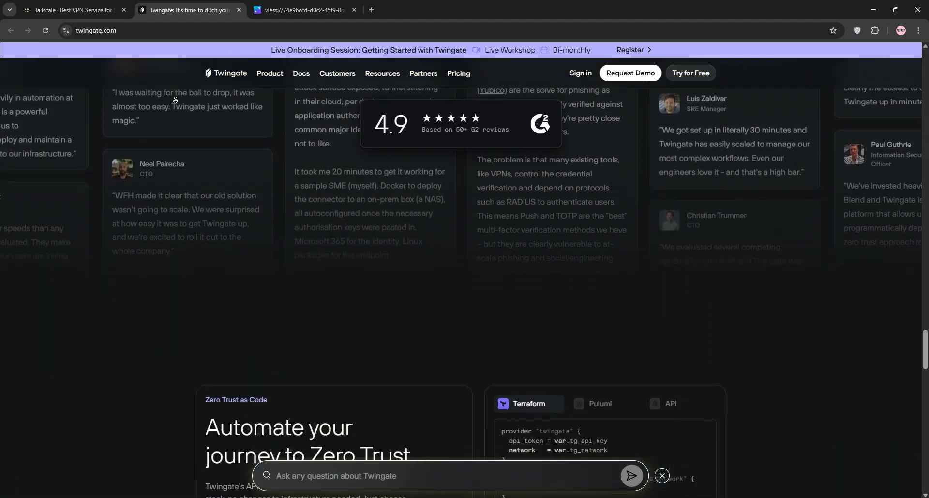
scroll("down", 3)
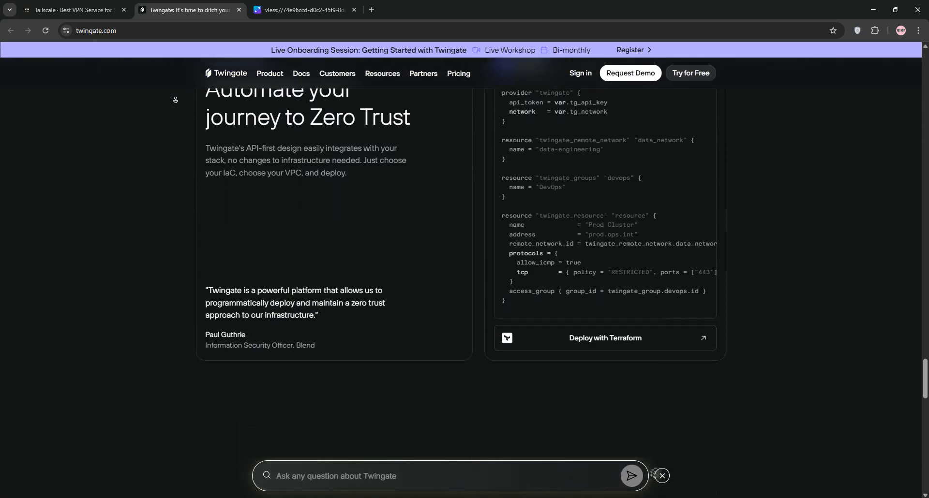
scroll("down", 3)
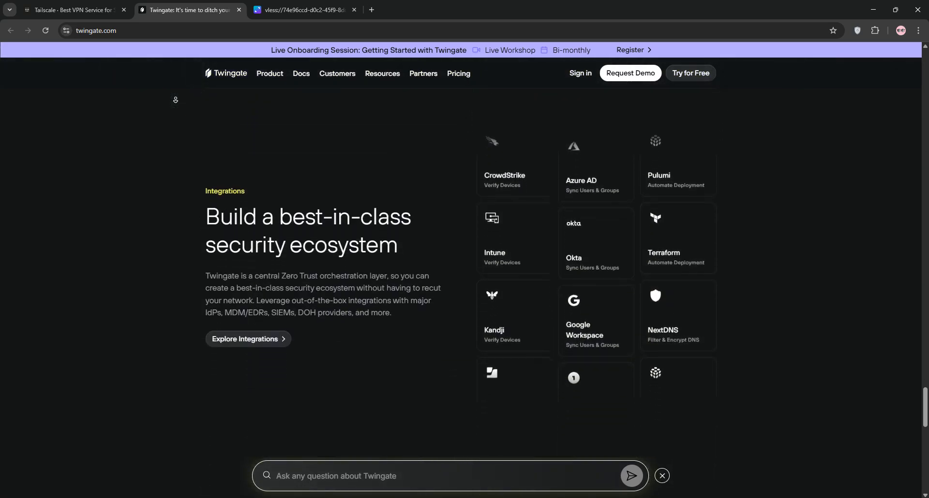
scroll("down", 3)
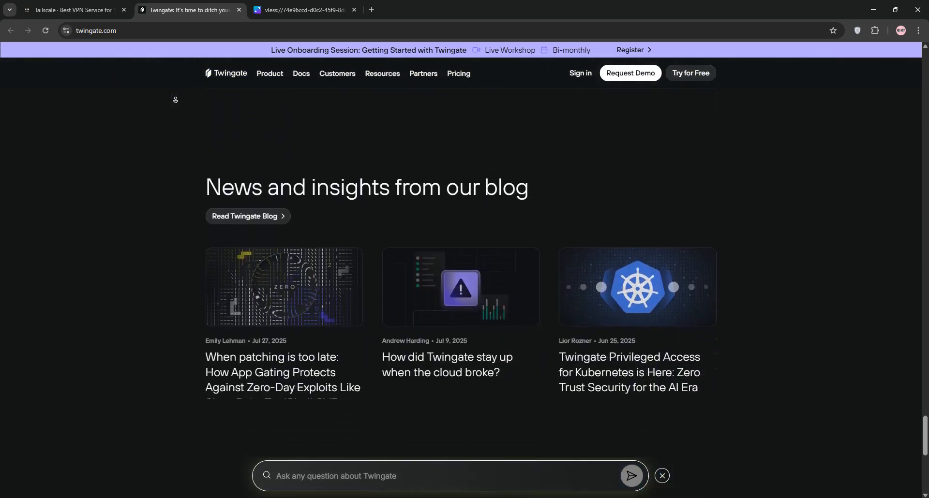
scroll("down", 3)
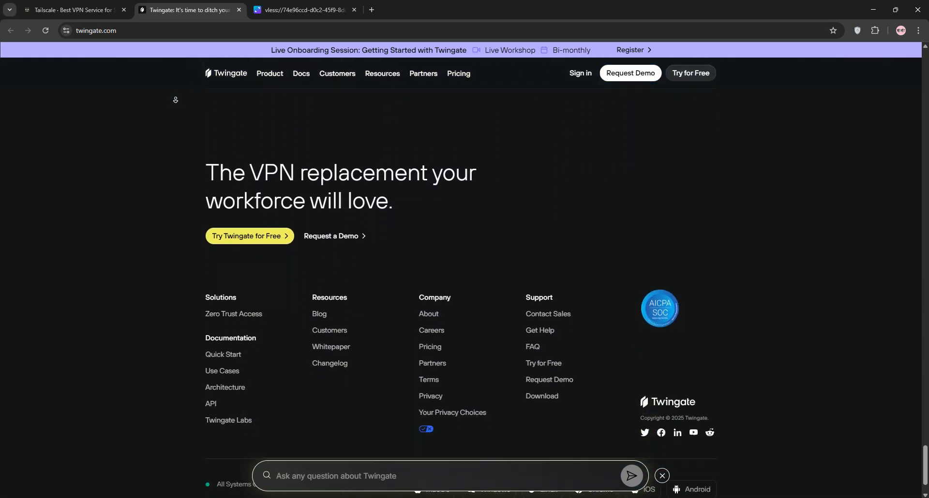
left_click(302, 10)
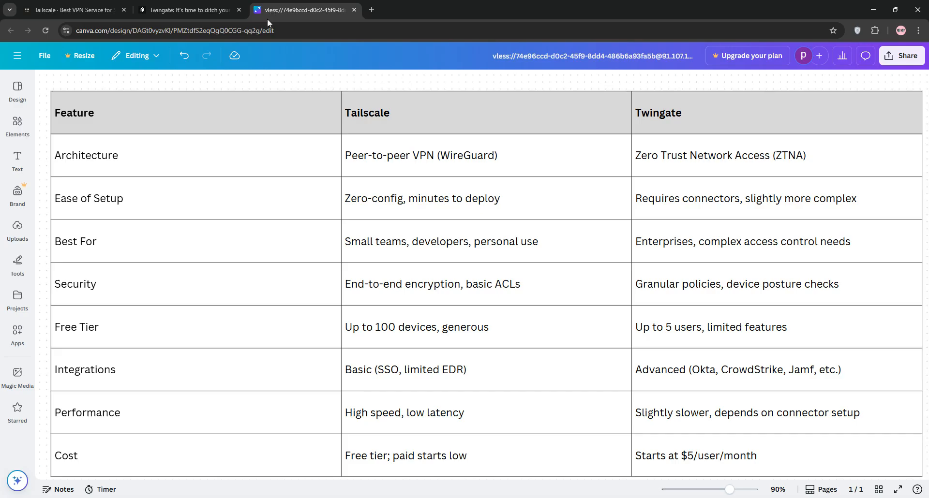